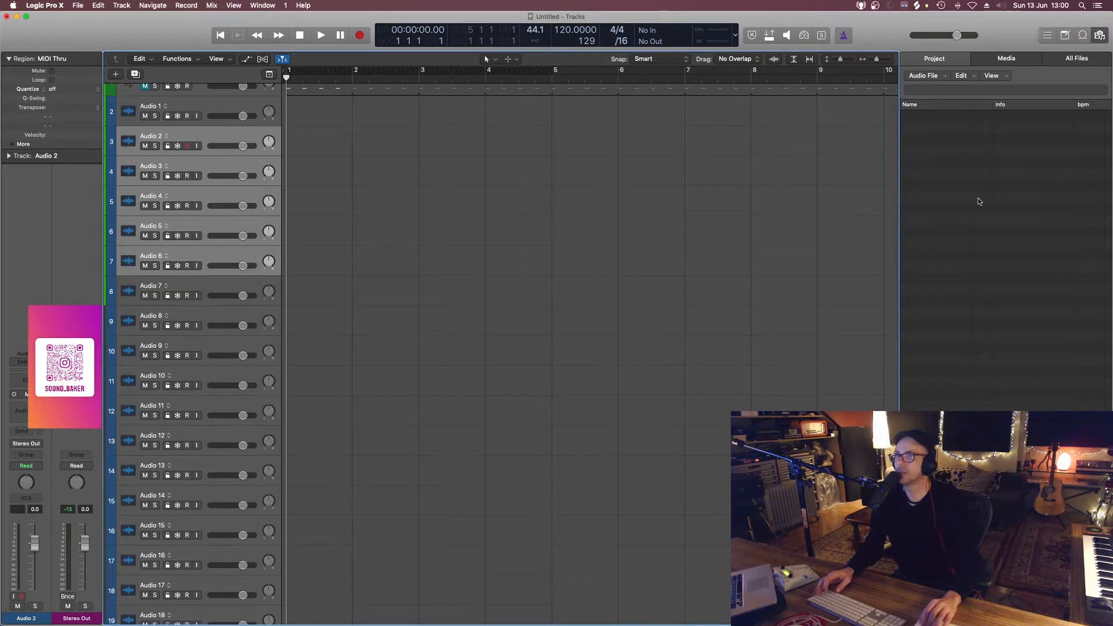
mouse_move(915, 187)
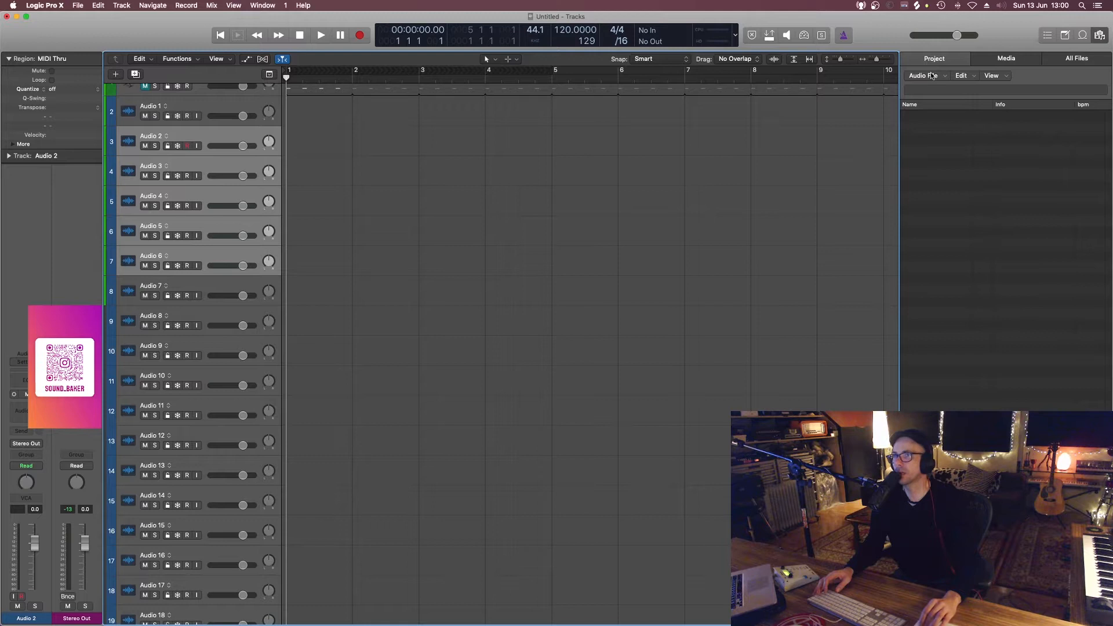
Step: Reveal the Audio File commands, mostly greyed out with no audio files listed yet
click(925, 76)
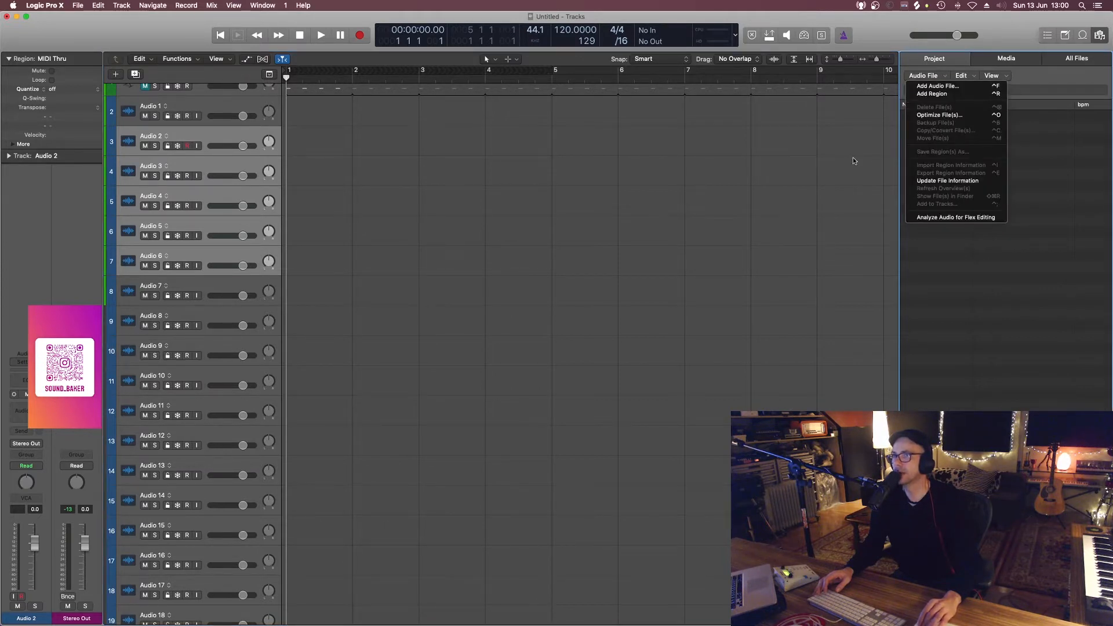
Step: Dismiss the Audio File menu before recording takes onto Audio 2–6
click(349, 219)
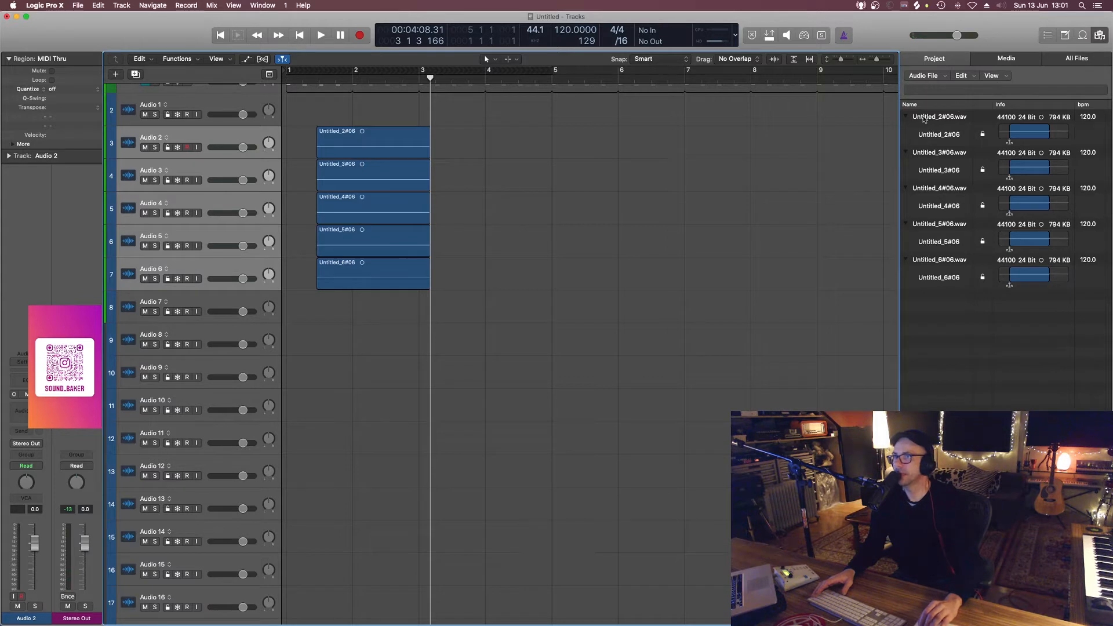
Step: Copy the Untitled_2#06 region to bar 4 and slice the copy with the Scissors tool
click(940, 116)
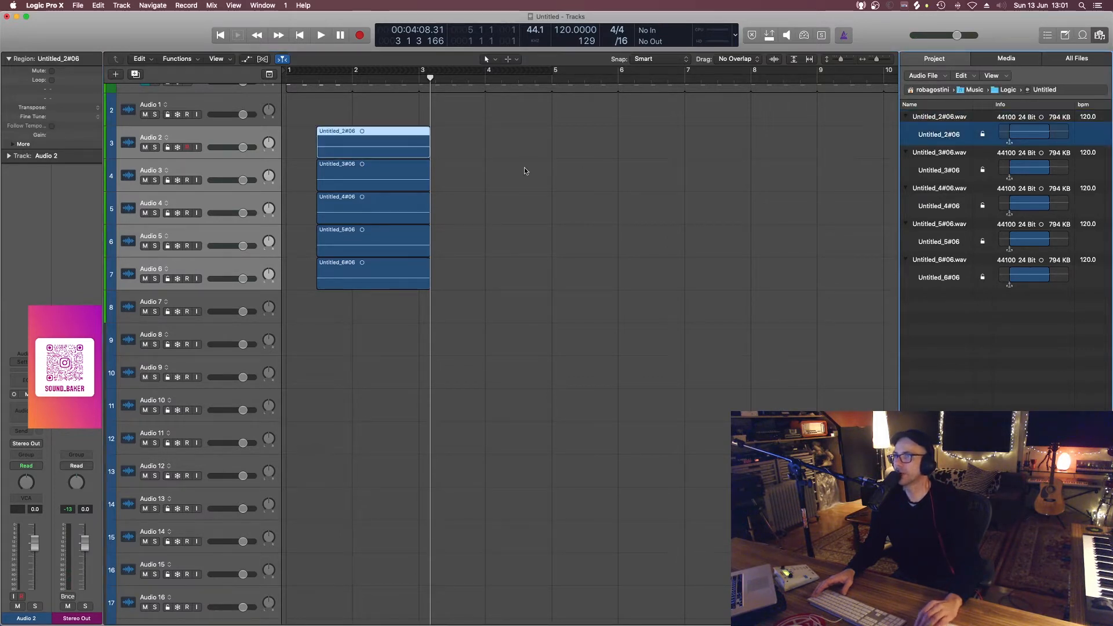
drag(372, 142, 475, 141)
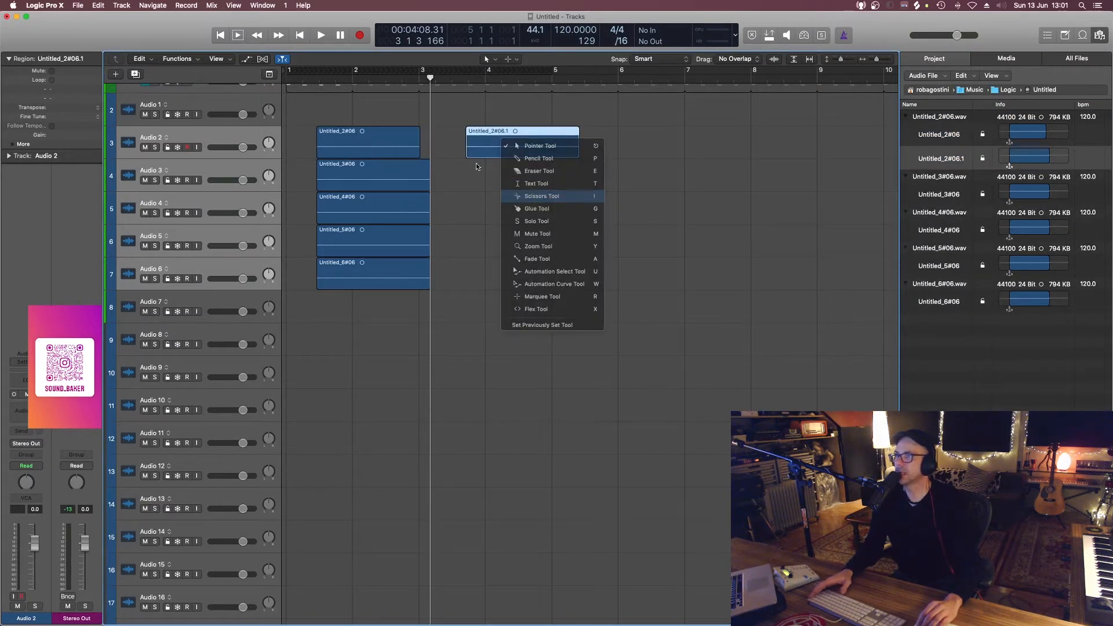
click(541, 196)
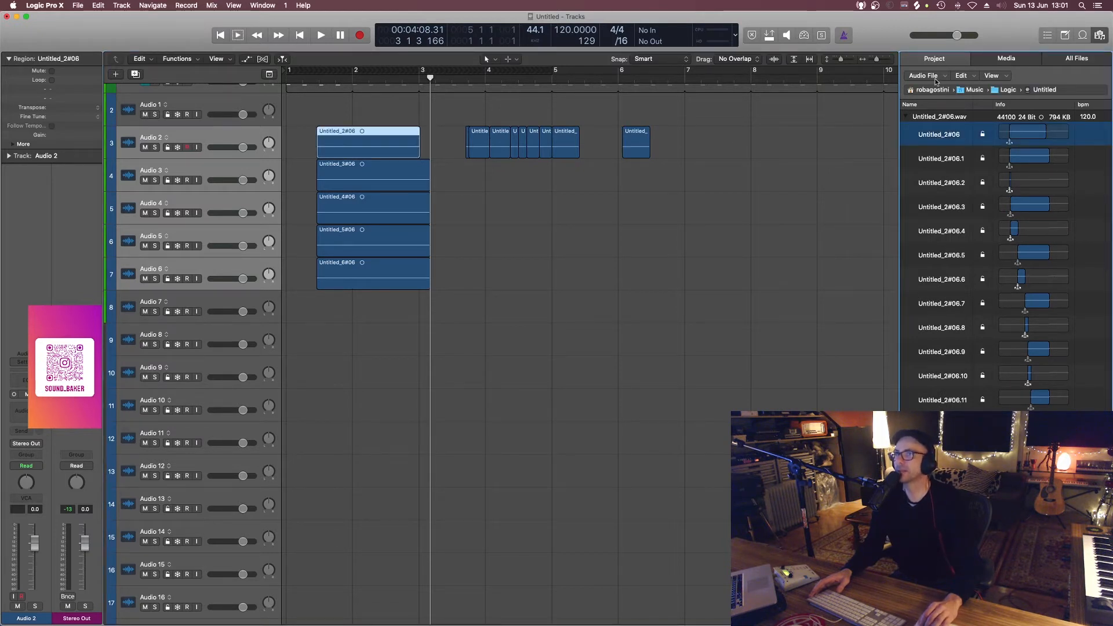
Step: Remove the sliced copies via Audio File commands and select the Untitled_2#06.wav file row
click(924, 76)
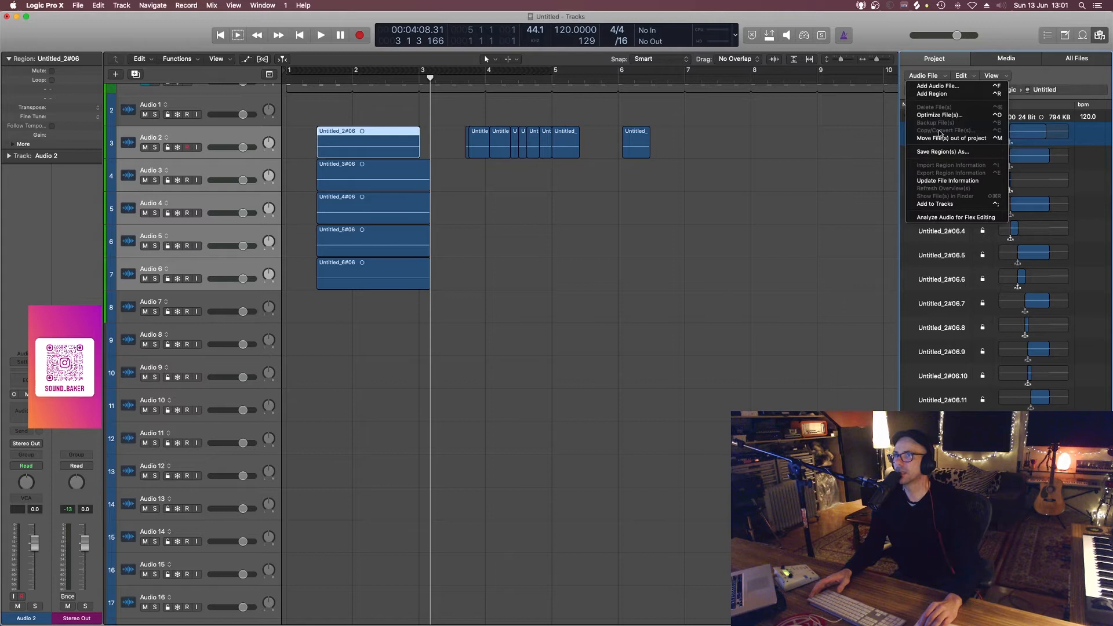
mouse_move(807, 151)
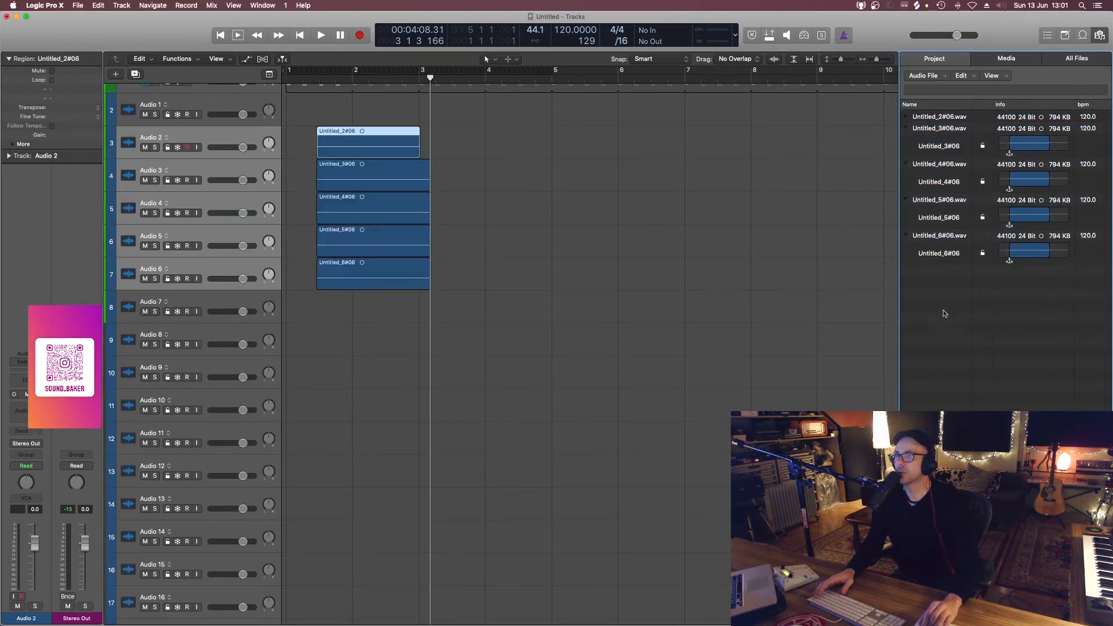
click(940, 116)
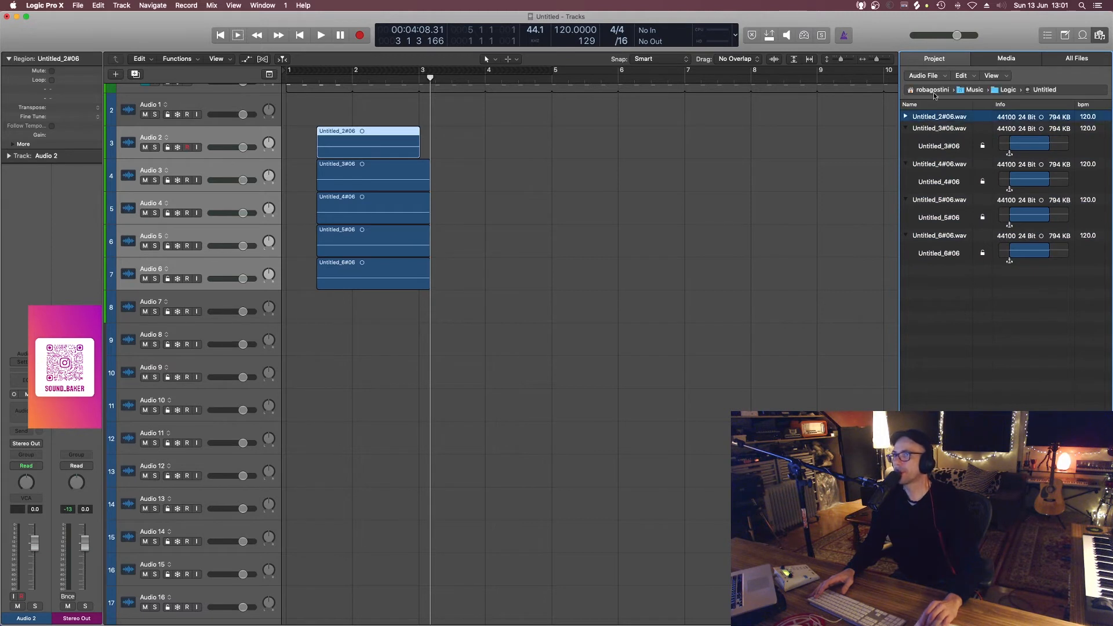